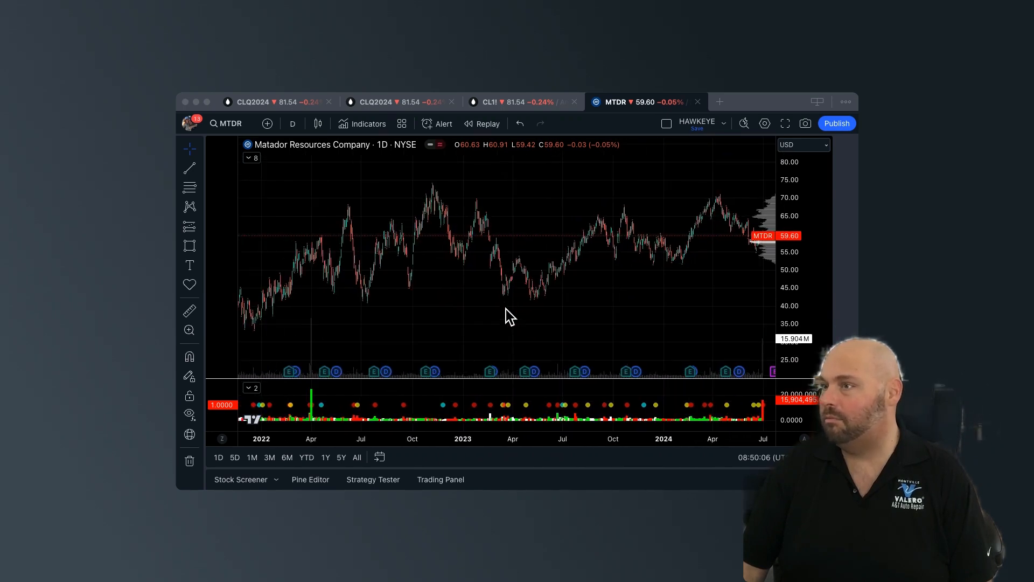
mouse_move(319, 310)
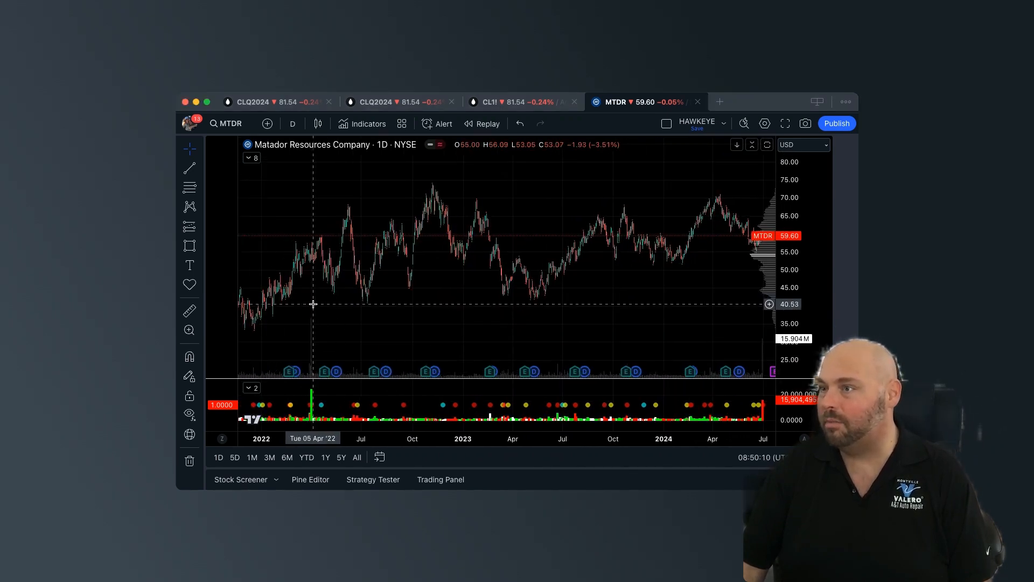
mouse_move(495, 351)
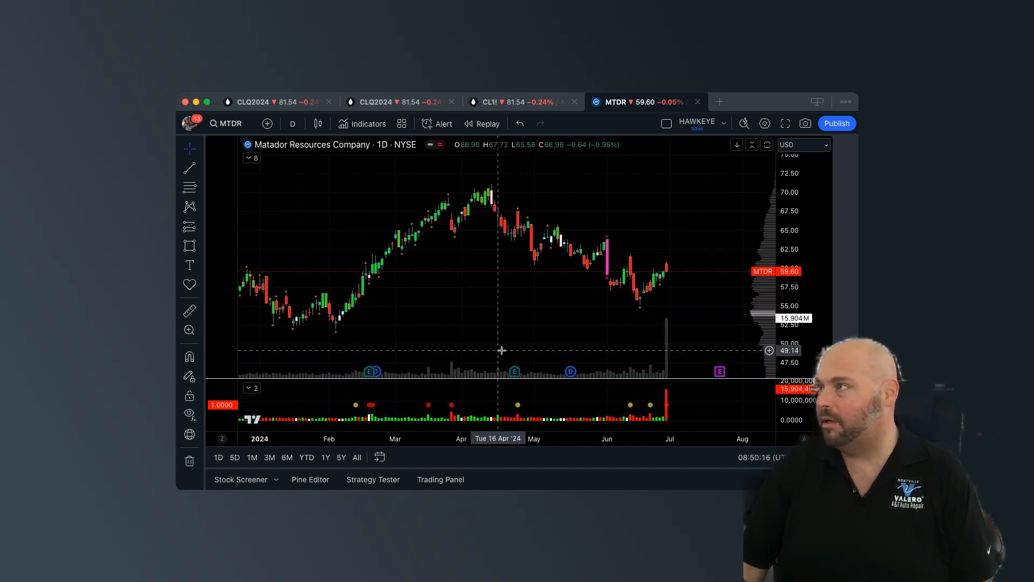
mouse_move(672, 322)
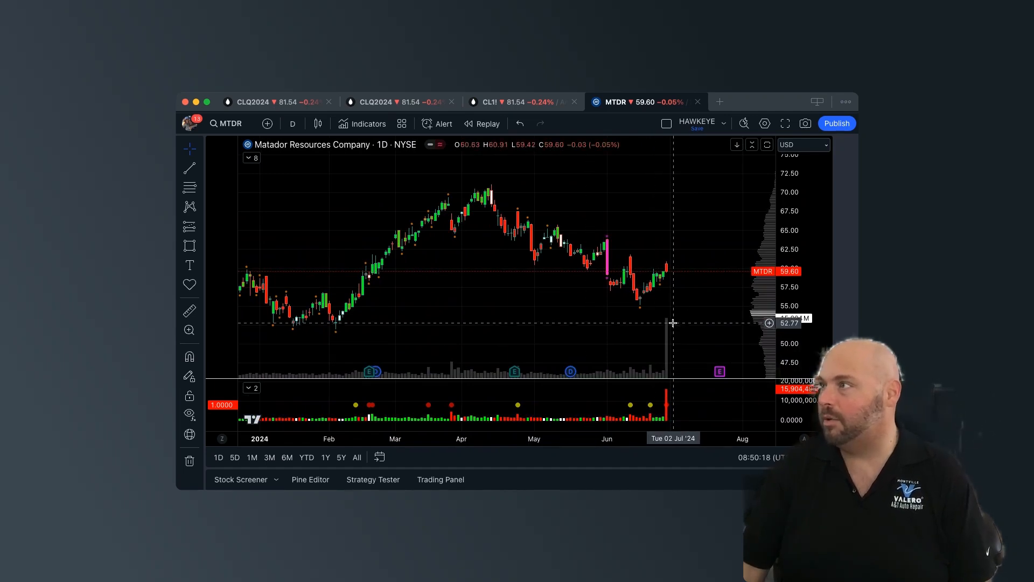
mouse_move(667, 332)
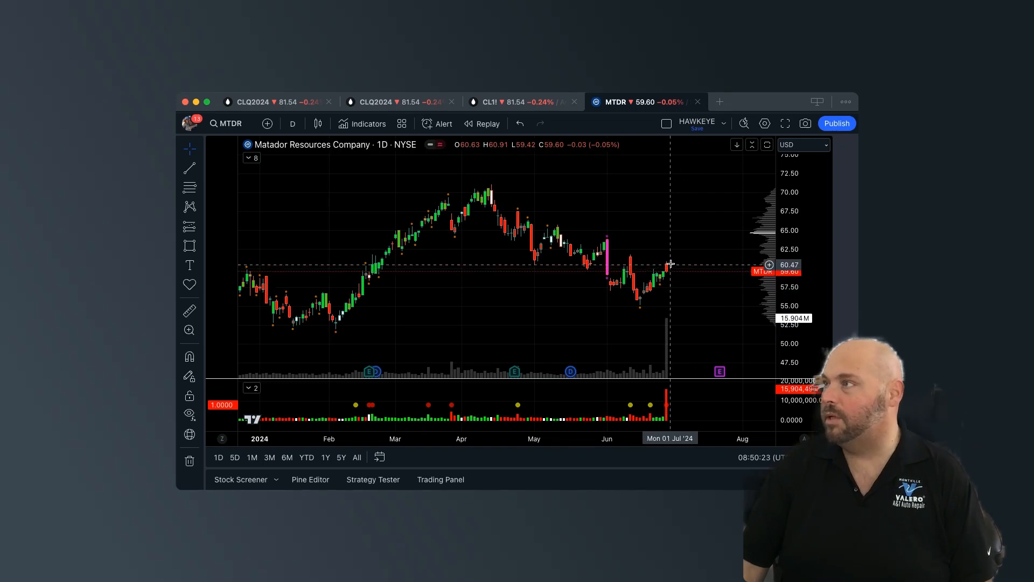
mouse_move(667, 377)
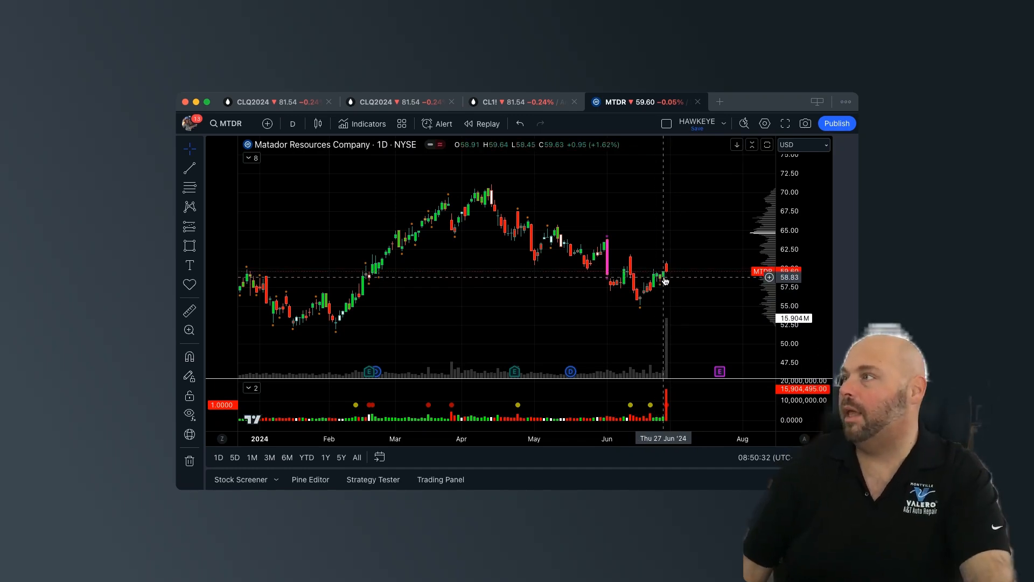
mouse_move(683, 276)
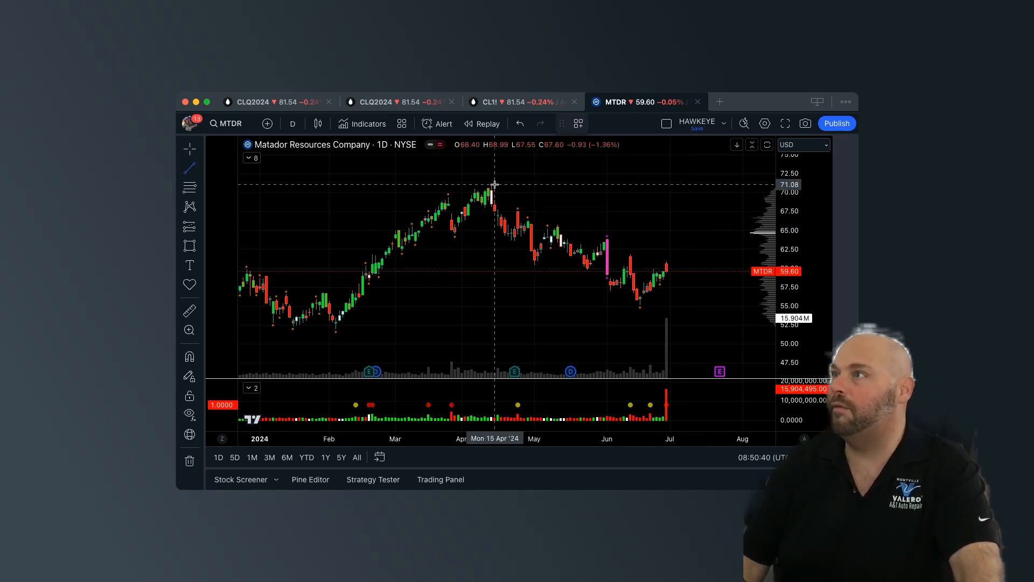
Draw a descending trendline from the April 2024 high along the June lower highs past the last bar
left_click_drag(491, 185, 575, 220)
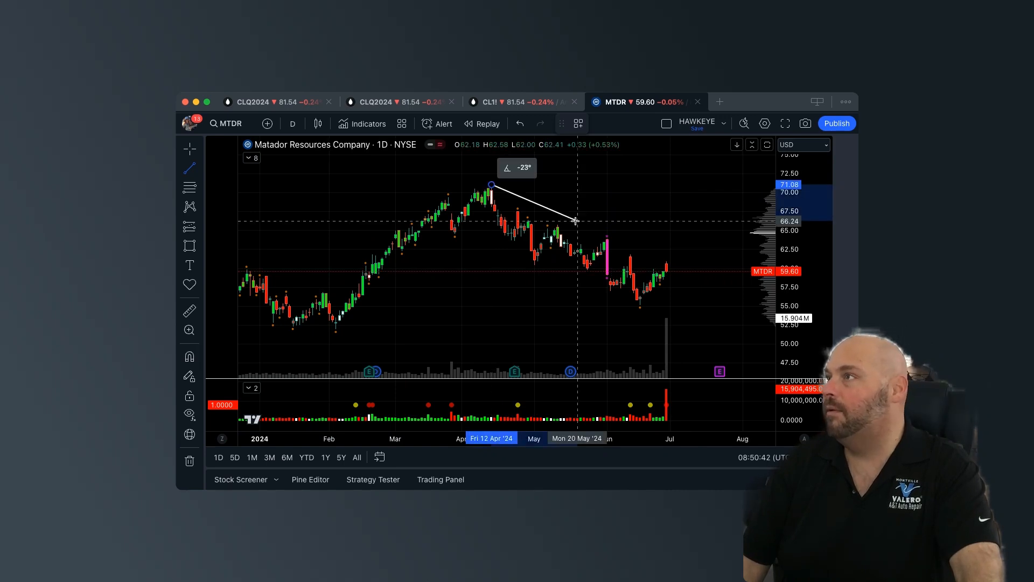
left_click_drag(573, 219, 678, 271)
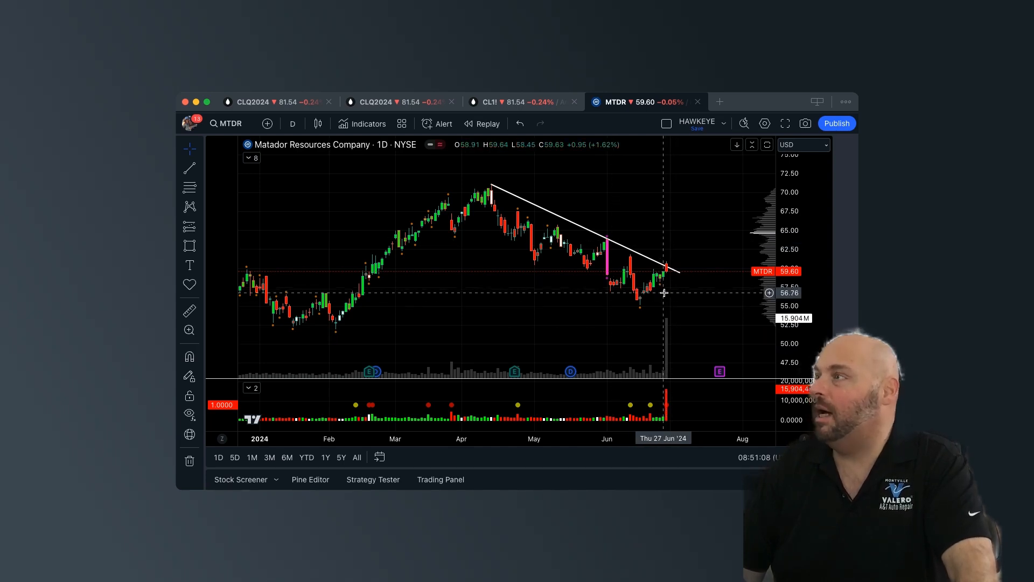
mouse_move(668, 304)
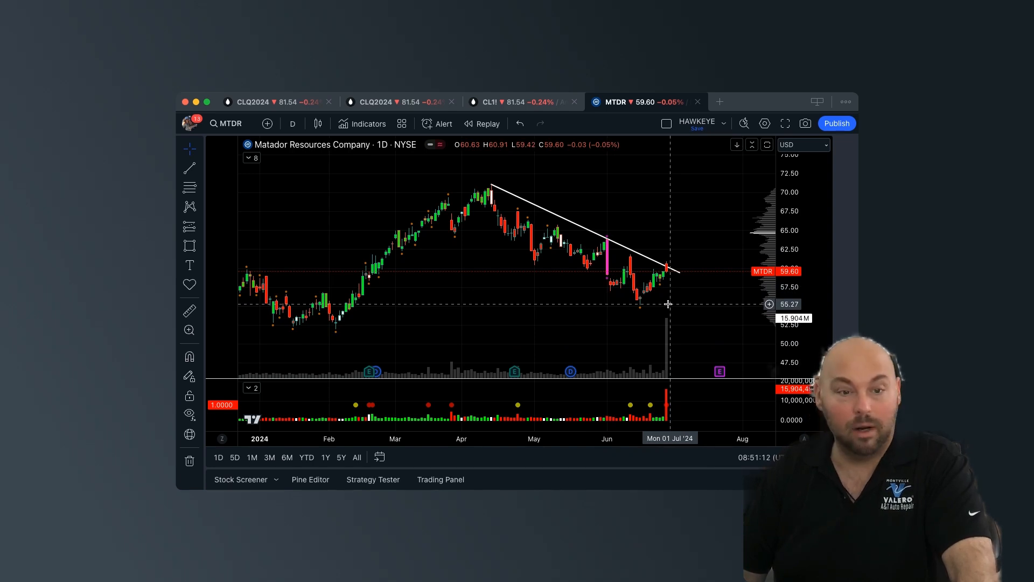
mouse_move(663, 288)
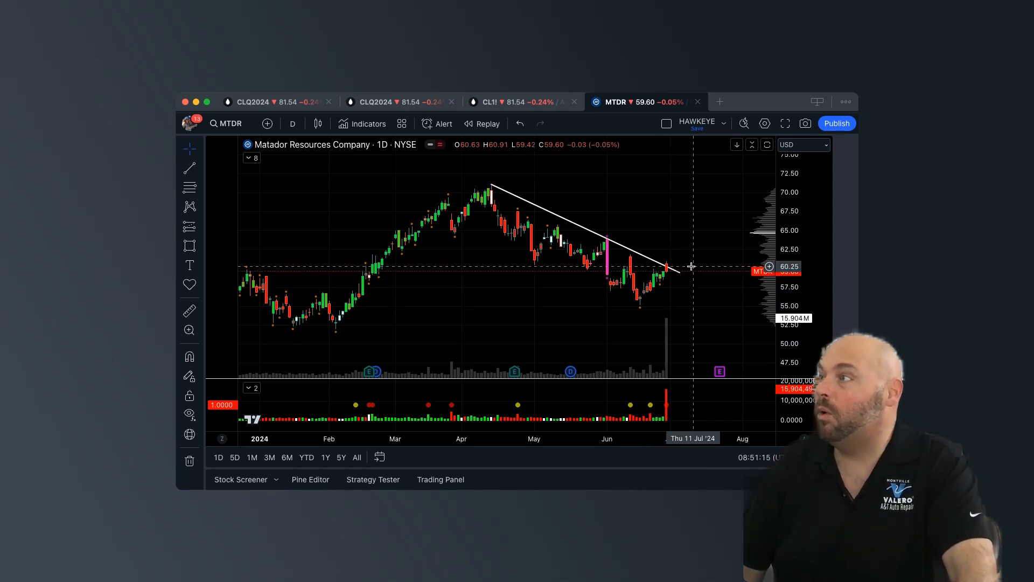
left_click_drag(664, 268, 671, 273)
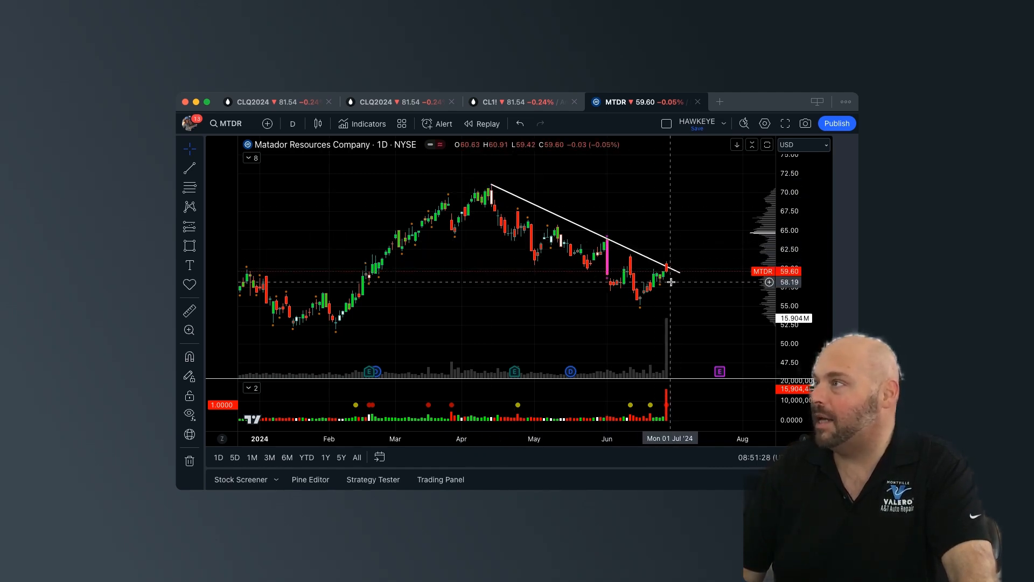
mouse_move(661, 286)
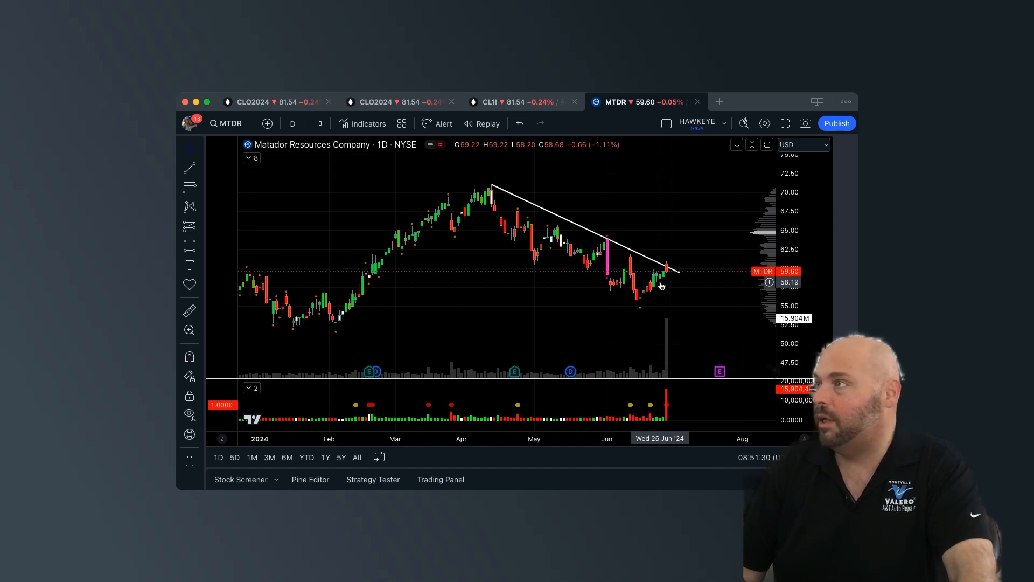
mouse_move(687, 310)
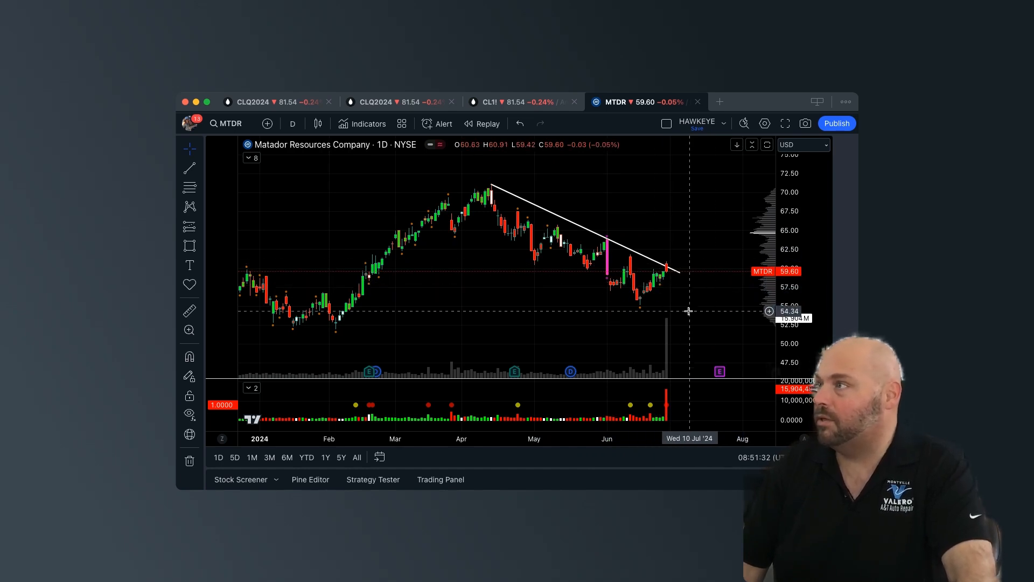
mouse_move(666, 276)
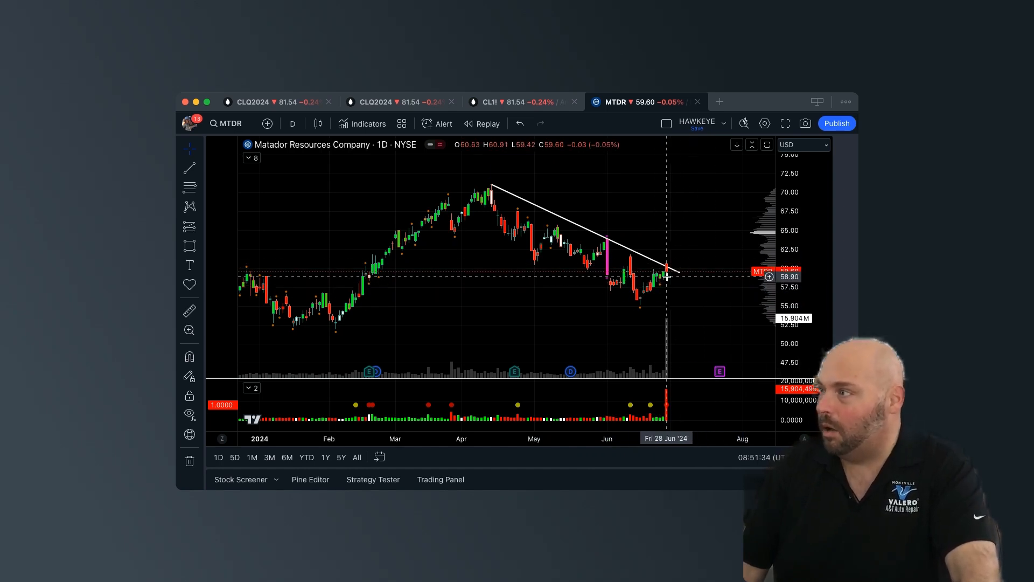
mouse_move(610, 288)
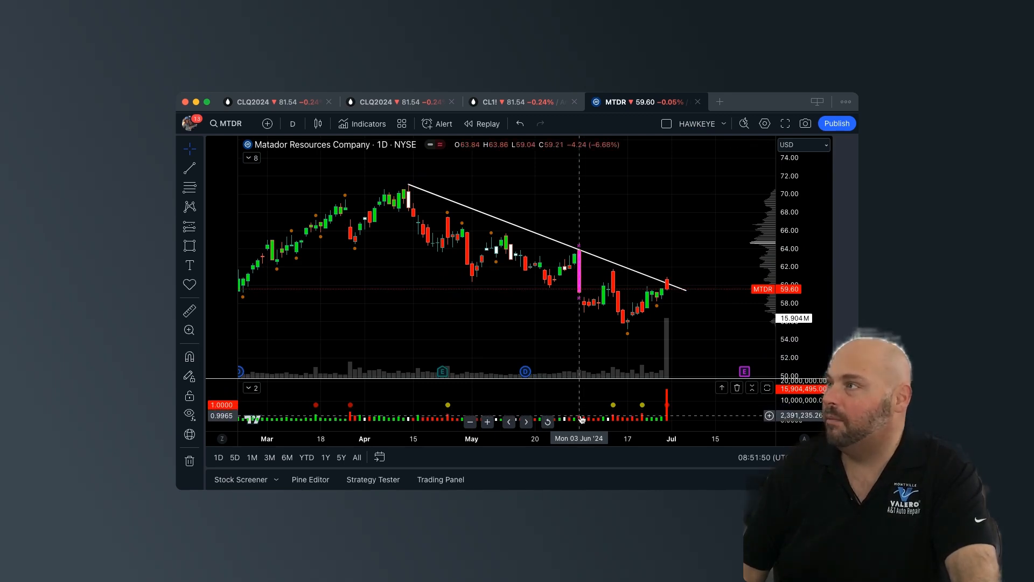
mouse_move(675, 275)
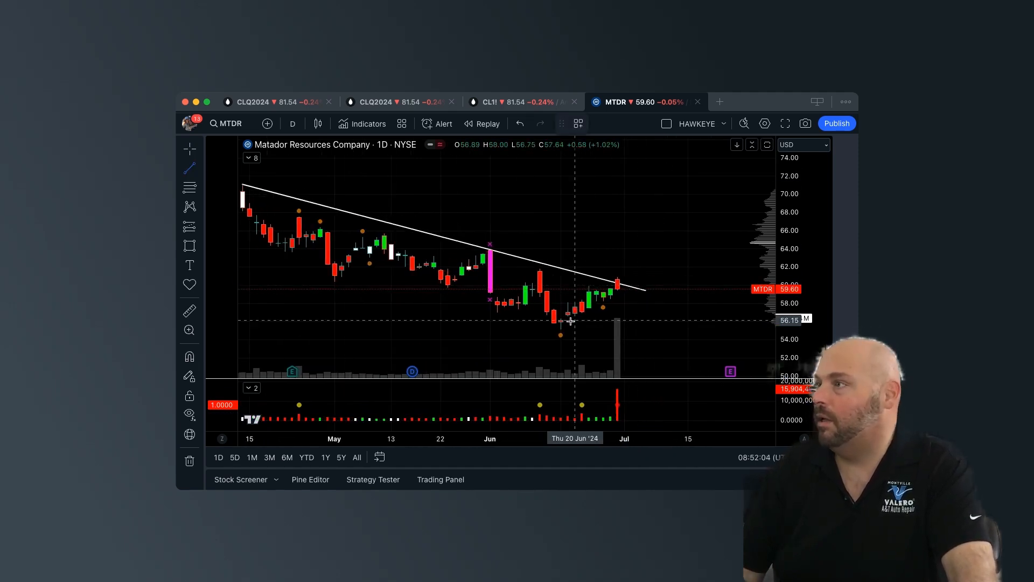
mouse_move(560, 328)
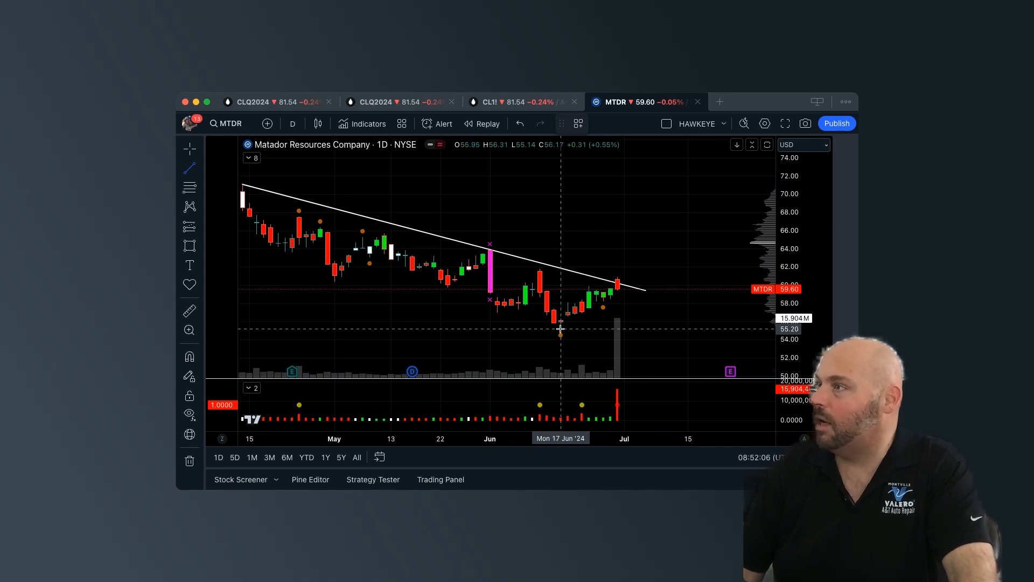
Draw a rising trendline from the mid-June low up to the tip of the descending line
left_click_drag(560, 330, 638, 283)
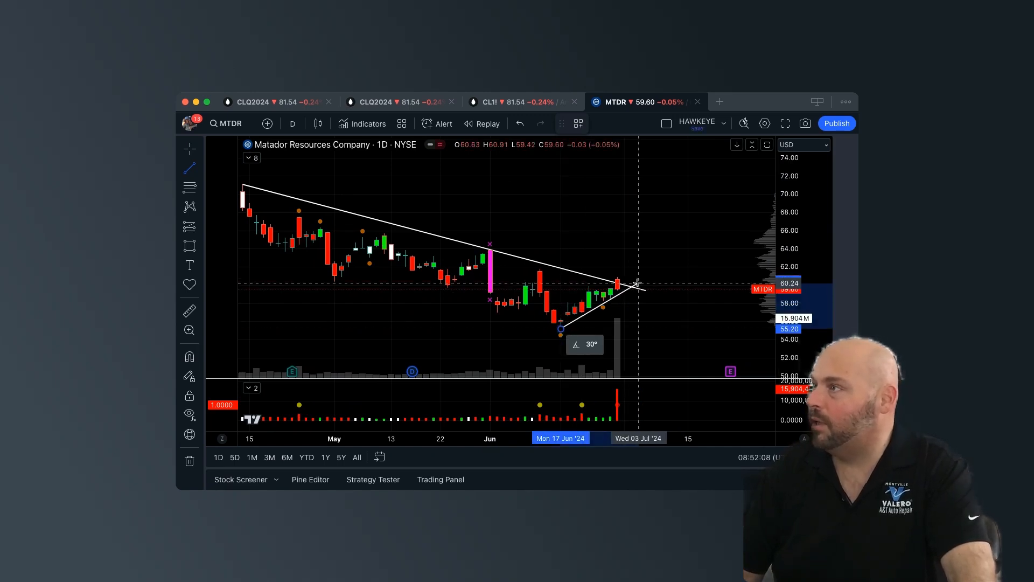
left_click_drag(637, 283, 632, 289)
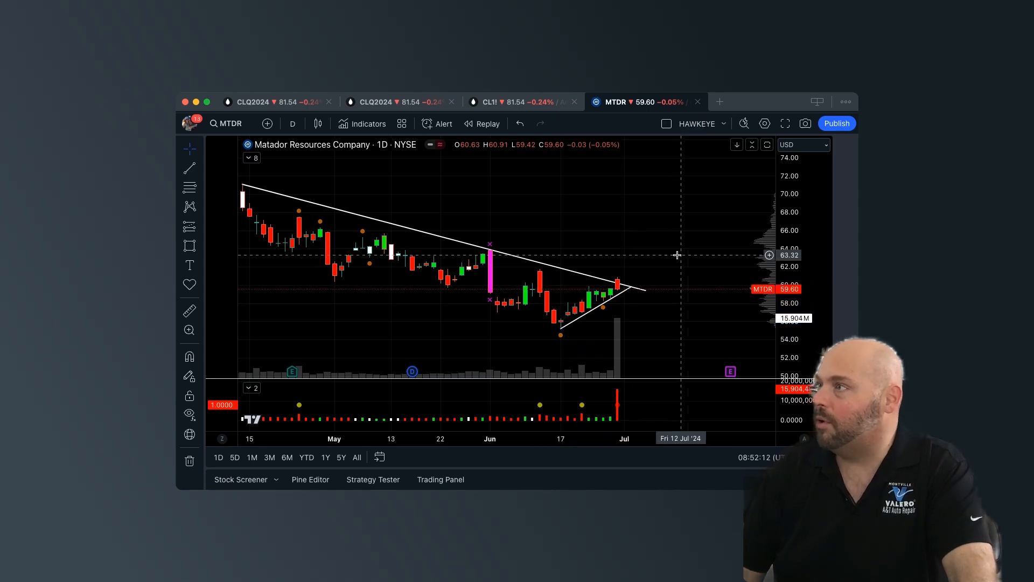
mouse_move(631, 280)
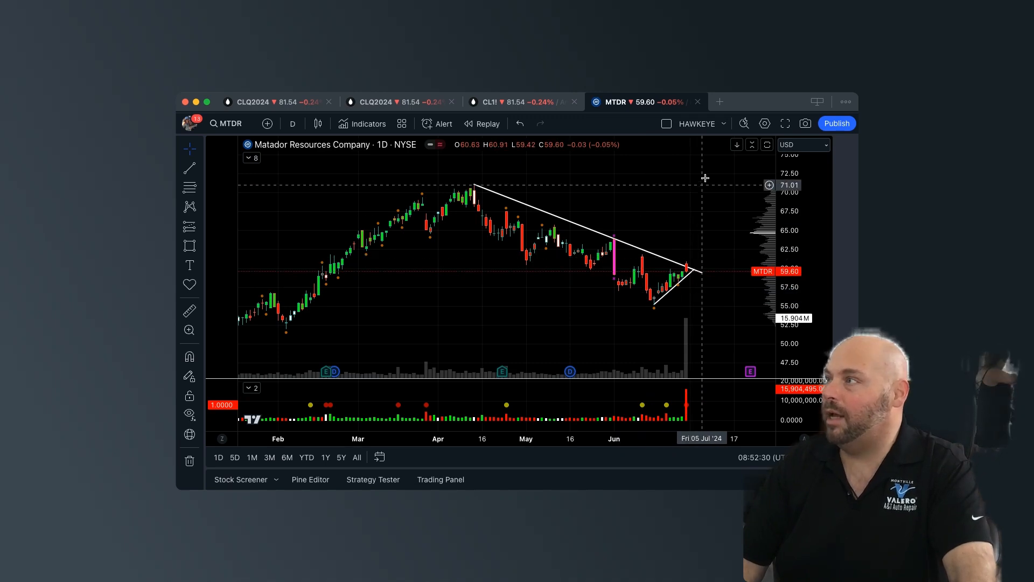
mouse_move(690, 273)
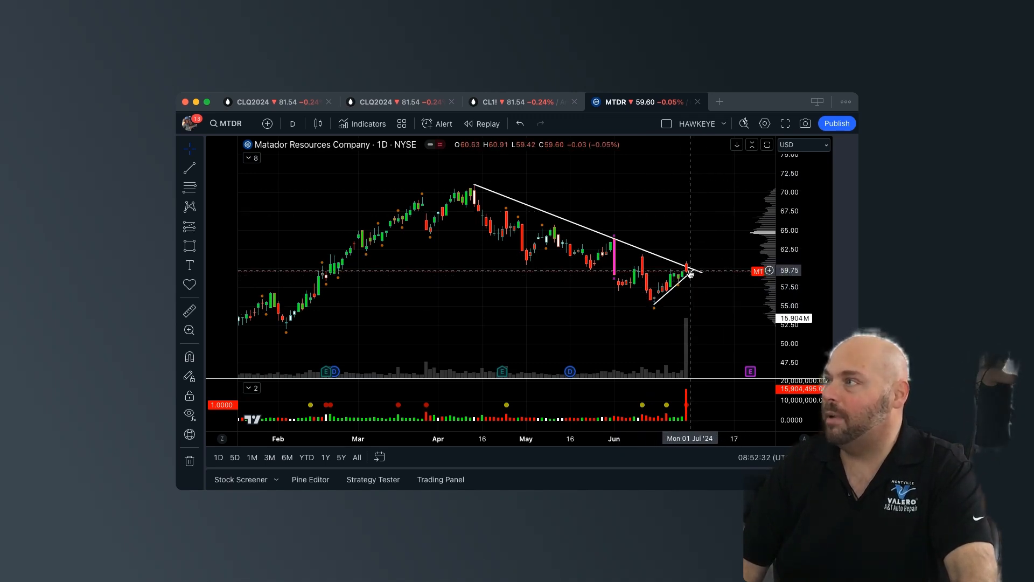
mouse_move(702, 253)
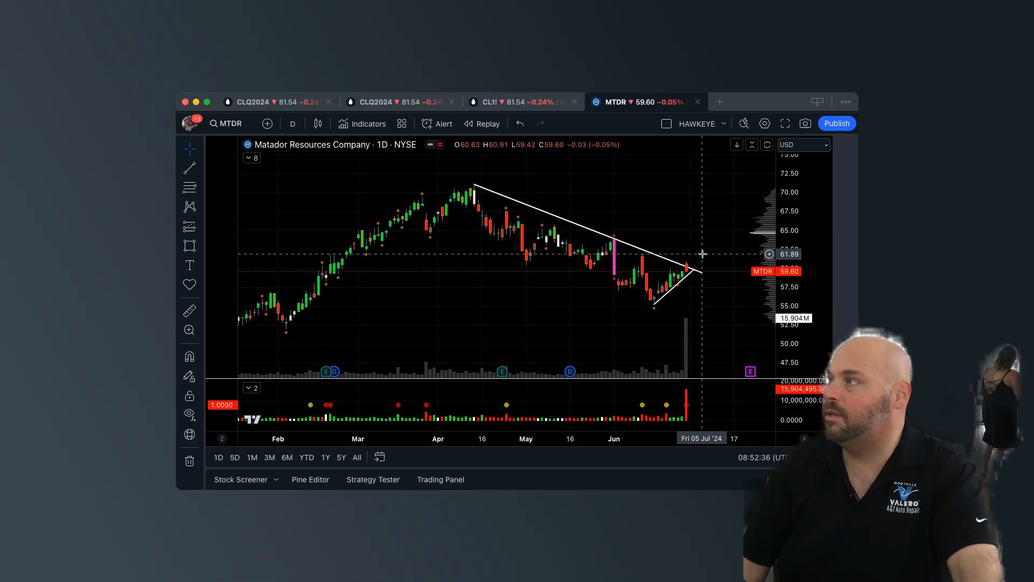
mouse_move(698, 238)
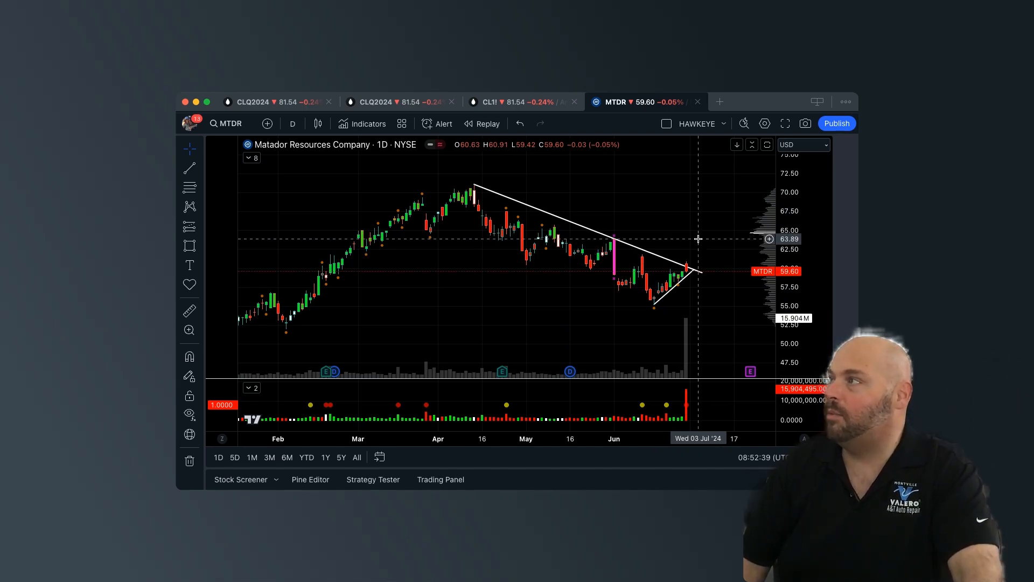
mouse_move(698, 224)
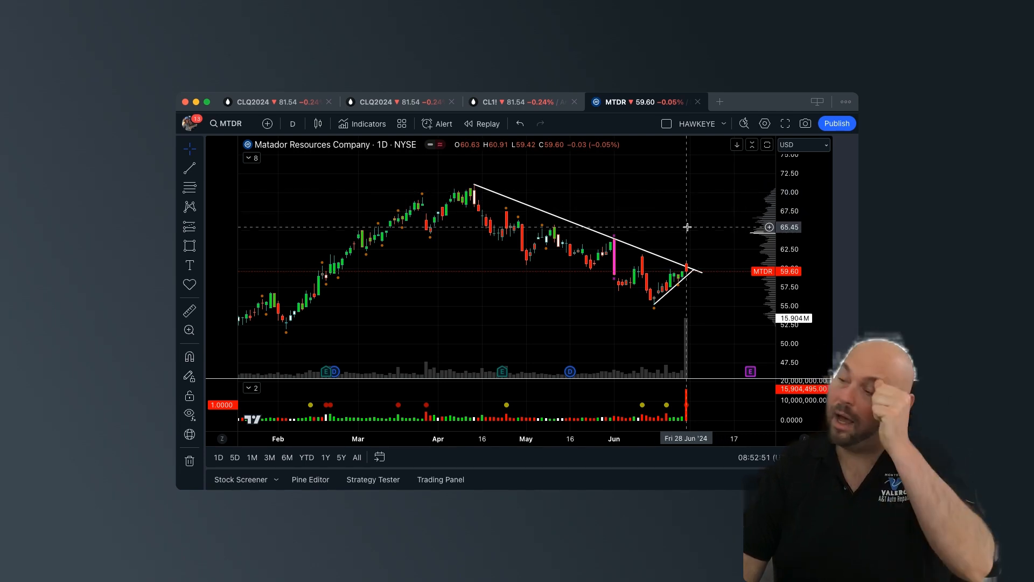
mouse_move(453, 200)
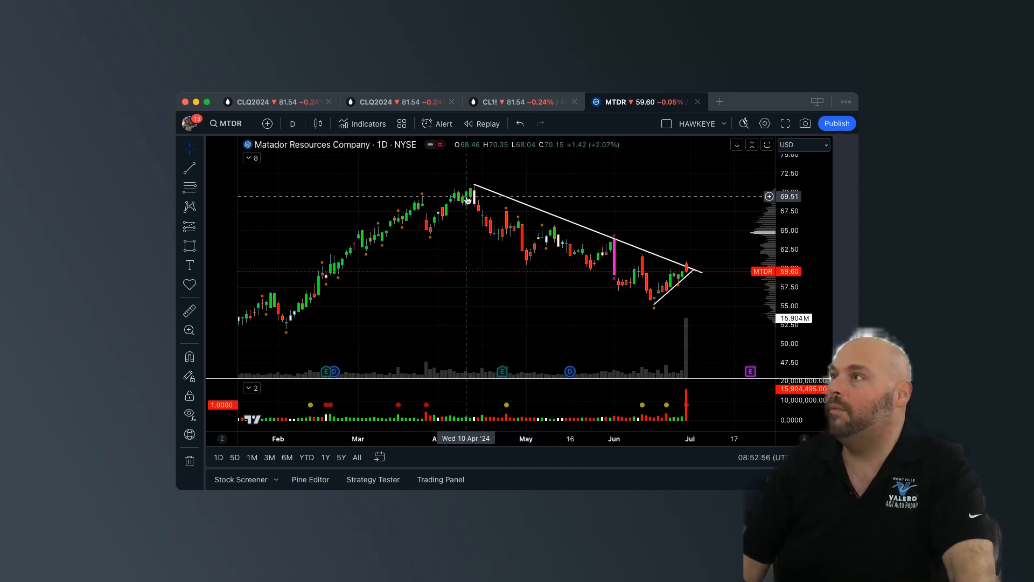
mouse_move(420, 205)
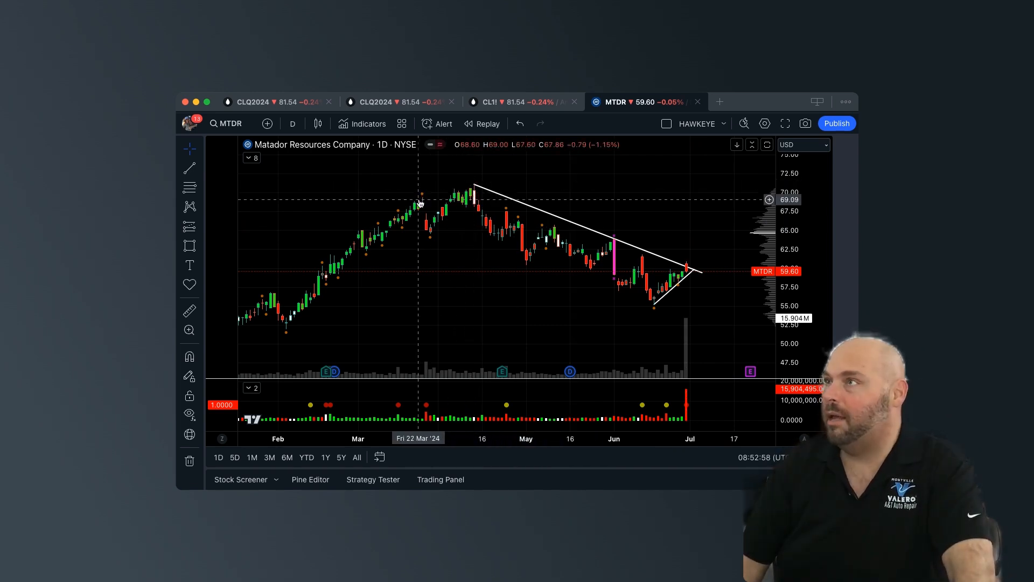
mouse_move(507, 219)
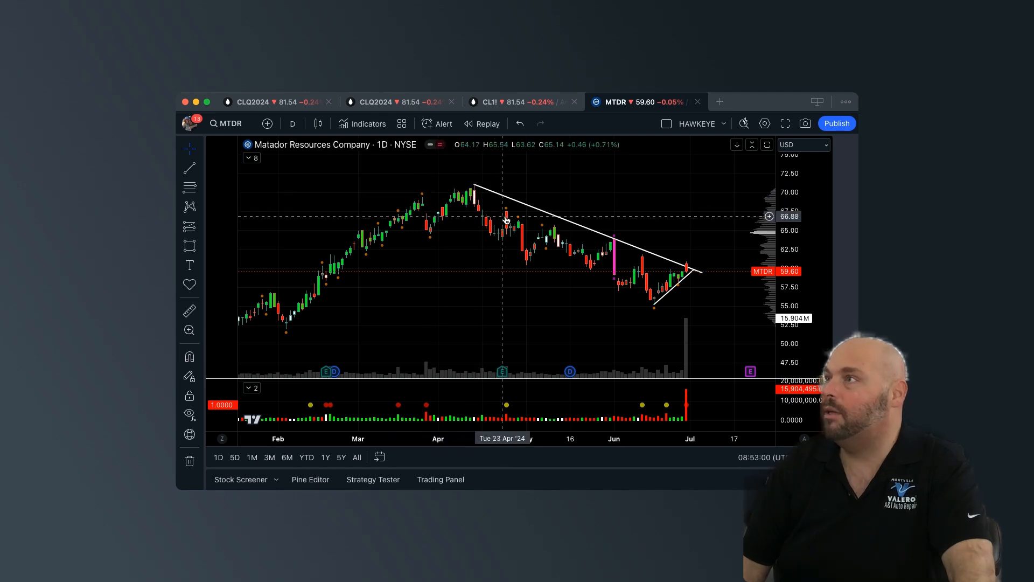
mouse_move(681, 302)
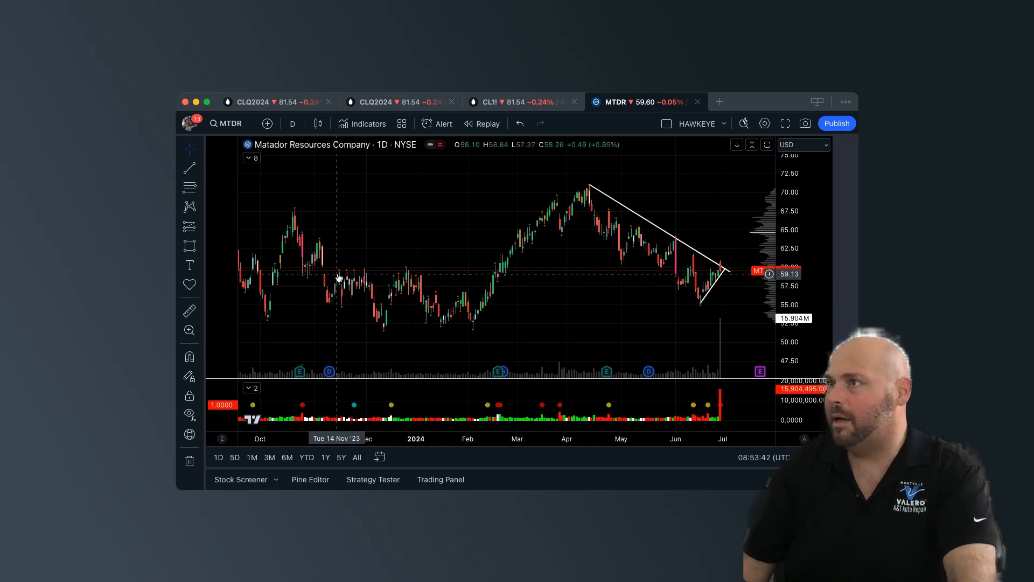
mouse_move(207, 161)
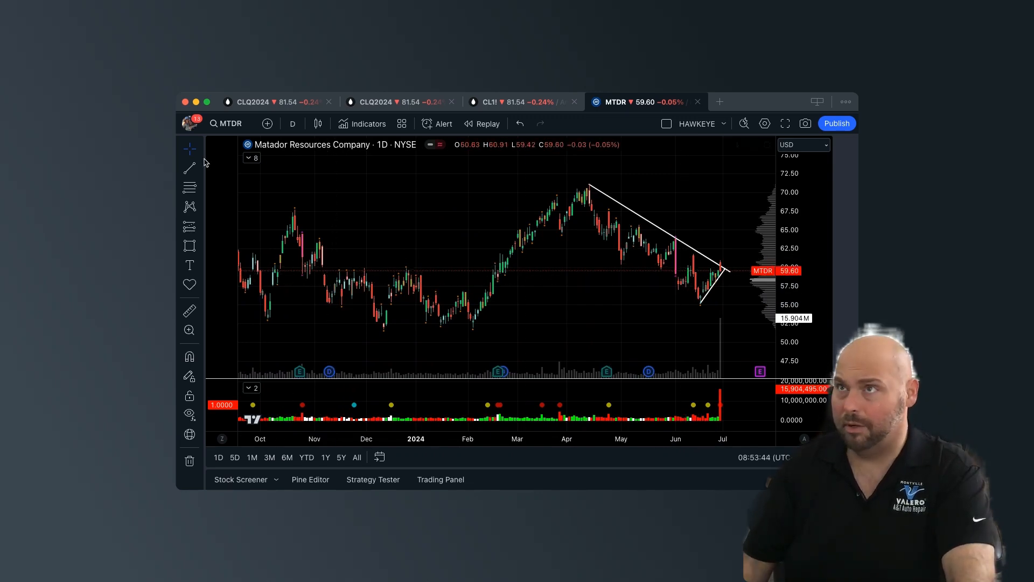
Begin a horizontal support level near 59.6 starting in early November 2023
left_click(190, 167)
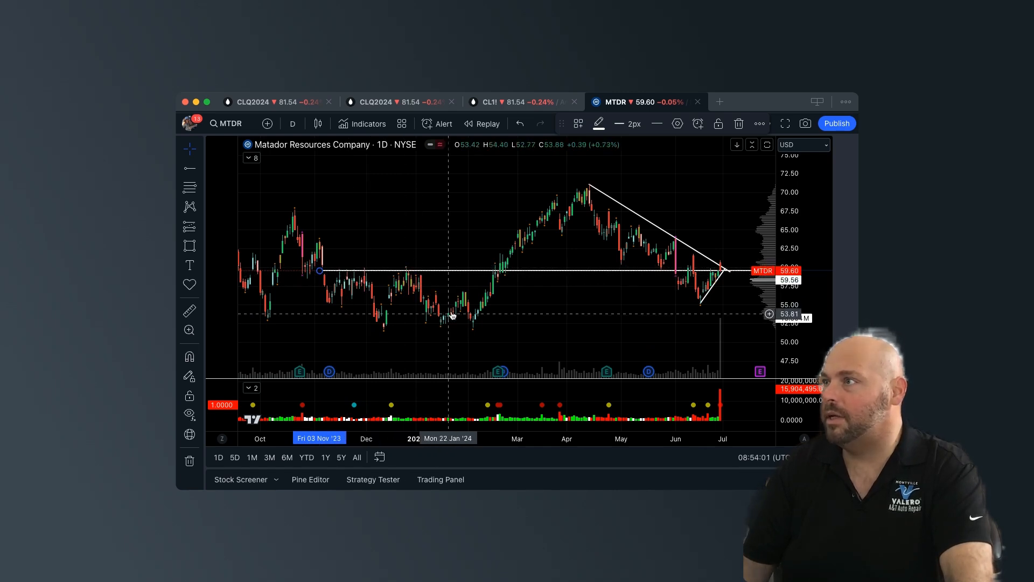
mouse_move(510, 263)
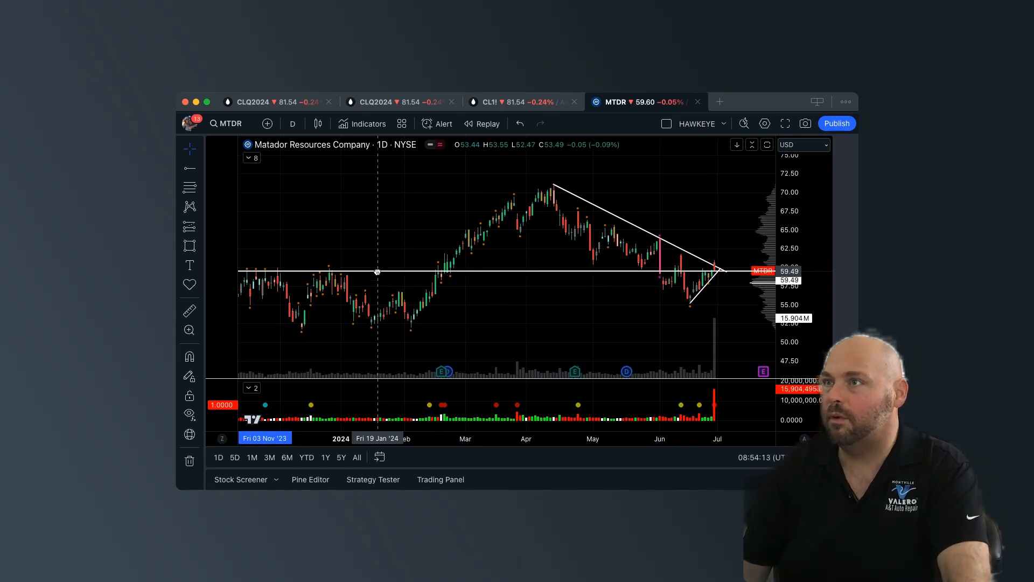
mouse_move(568, 334)
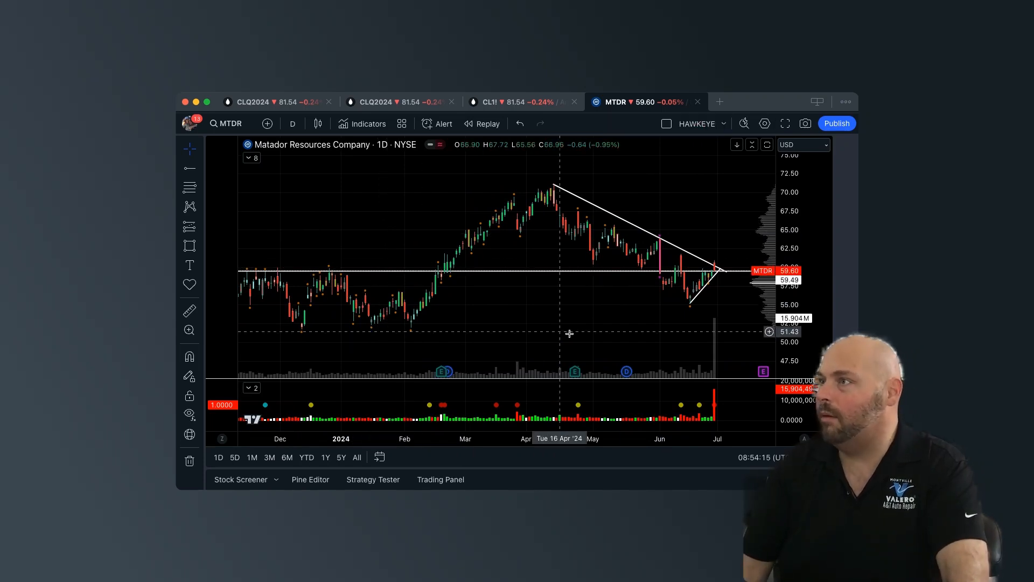
mouse_move(718, 277)
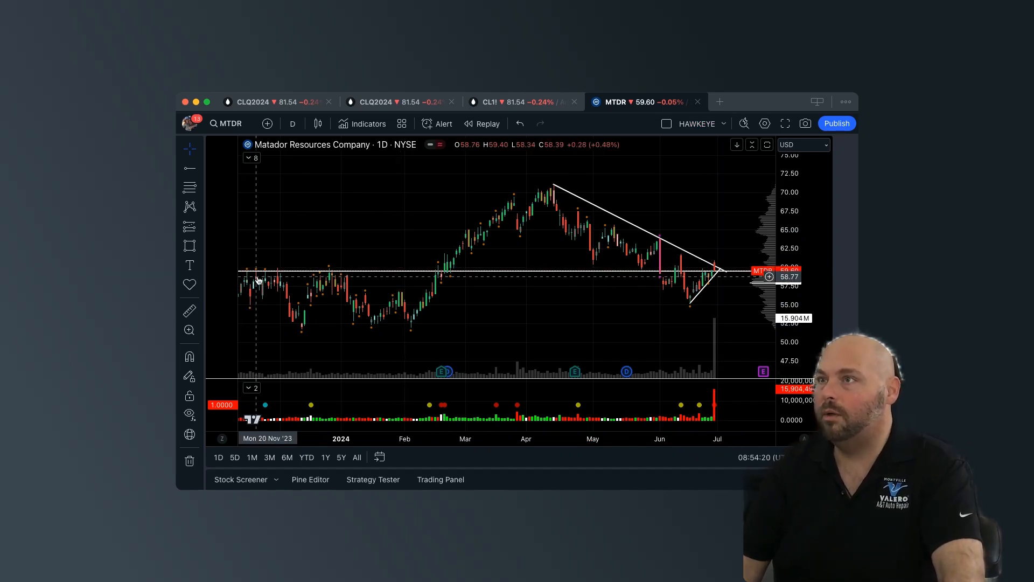
mouse_move(323, 276)
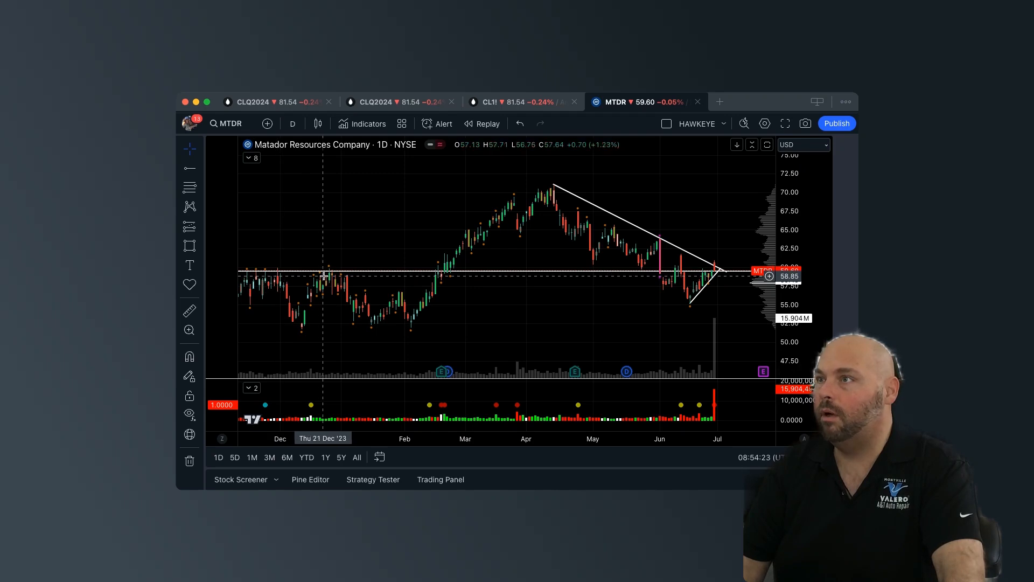
mouse_move(434, 284)
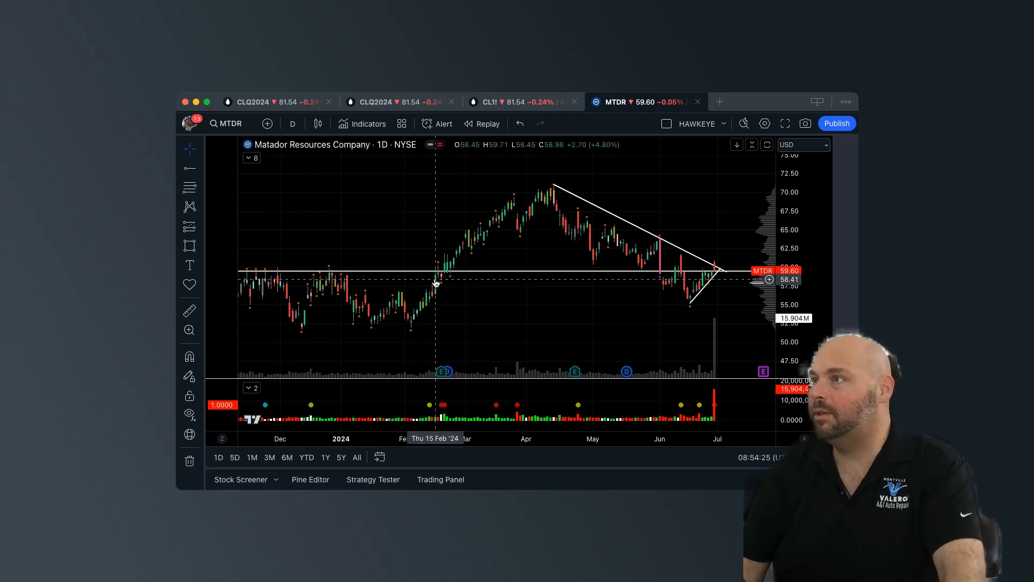
mouse_move(442, 282)
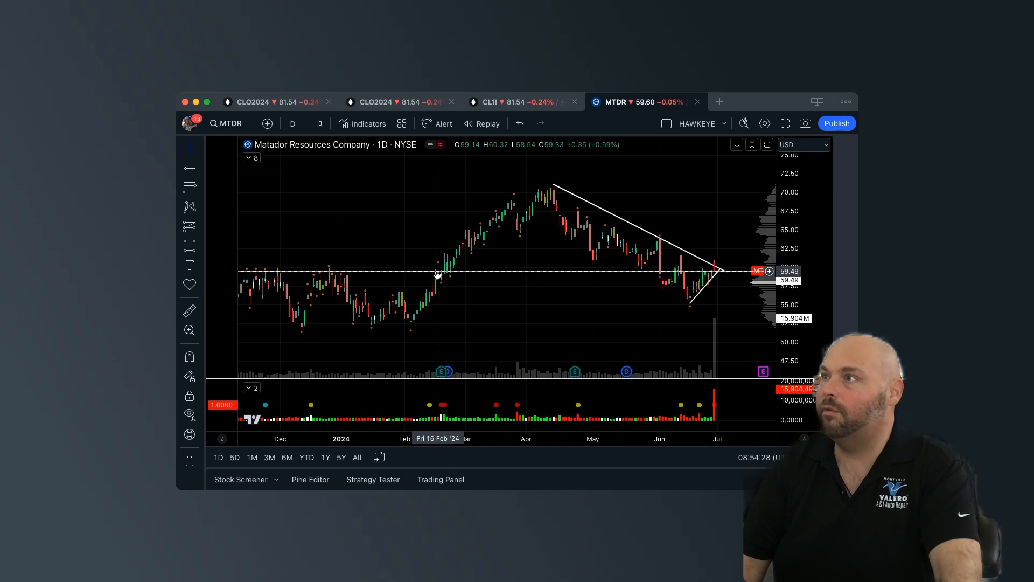
mouse_move(446, 255)
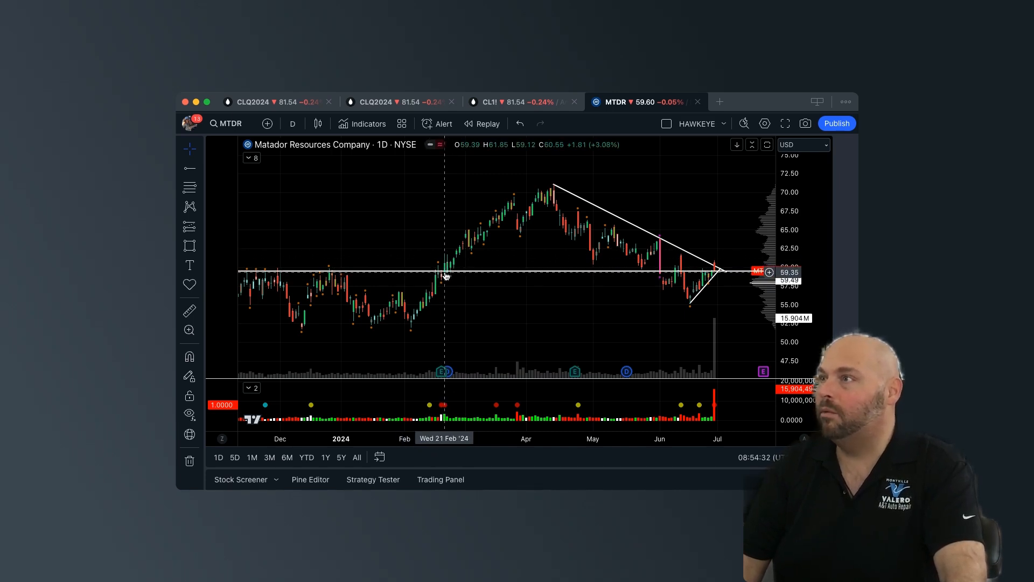
mouse_move(616, 260)
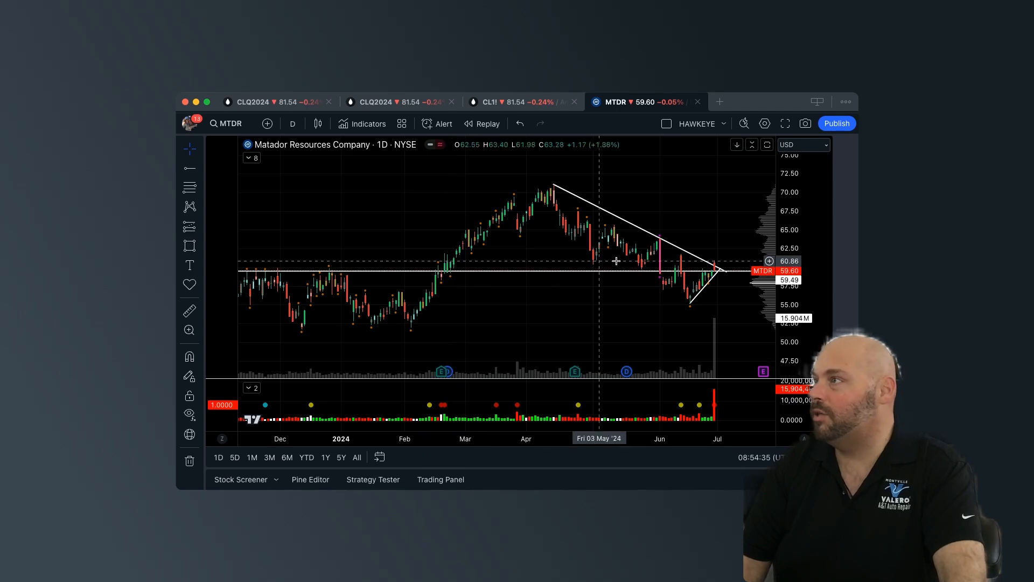
mouse_move(661, 276)
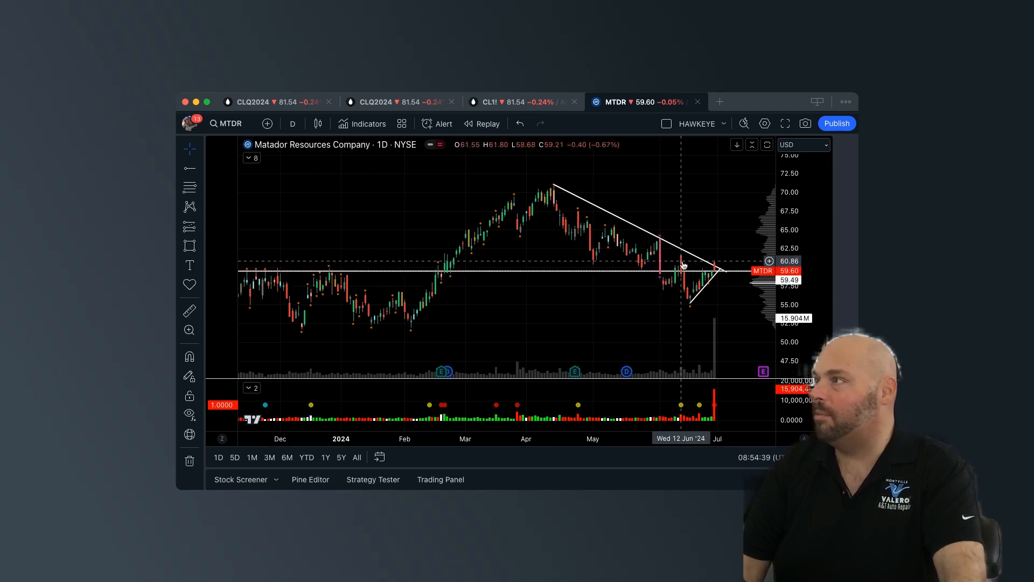
mouse_move(714, 274)
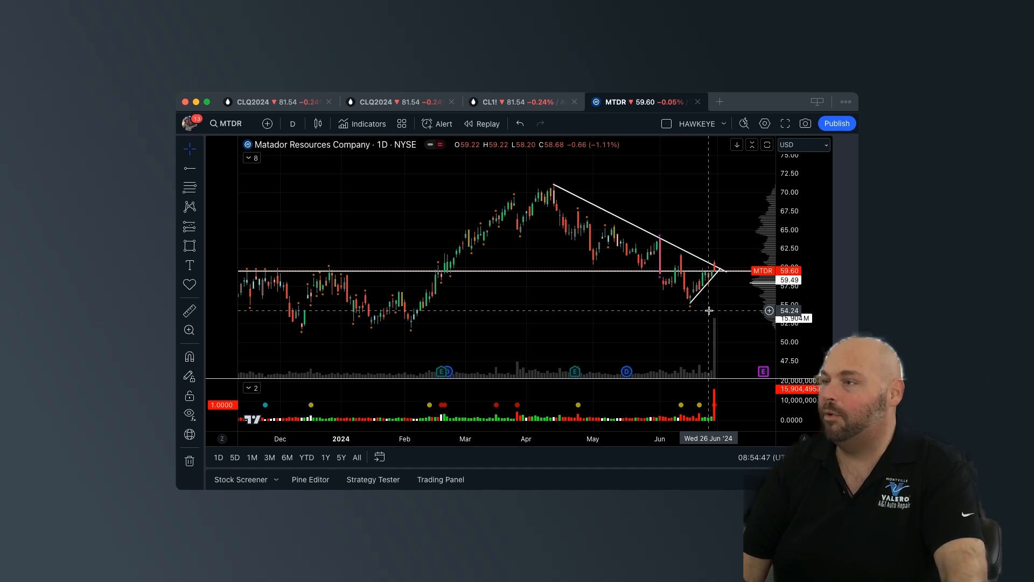
mouse_move(614, 306)
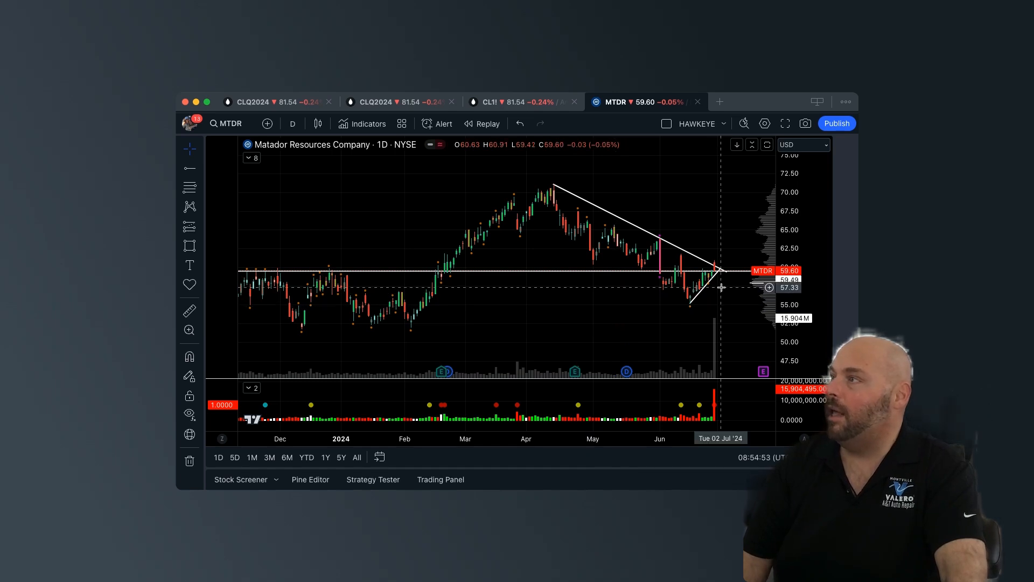
left_click_drag(719, 286, 718, 269)
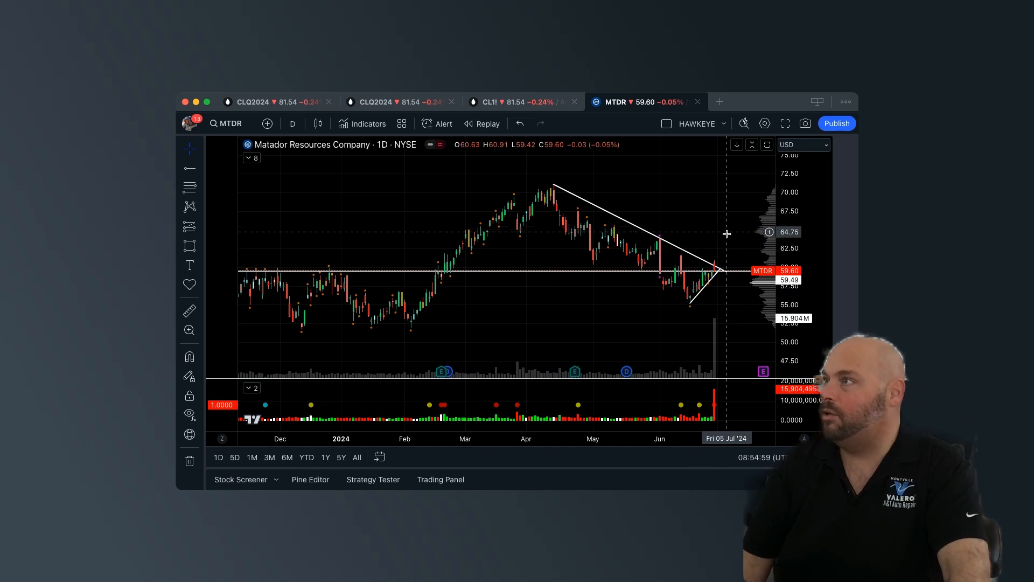
mouse_move(728, 185)
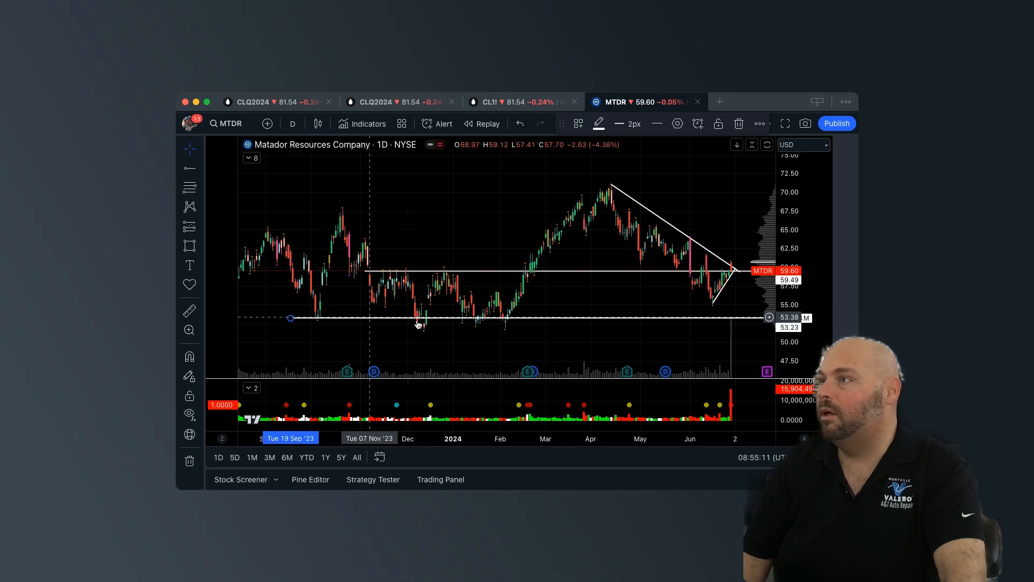
mouse_move(584, 323)
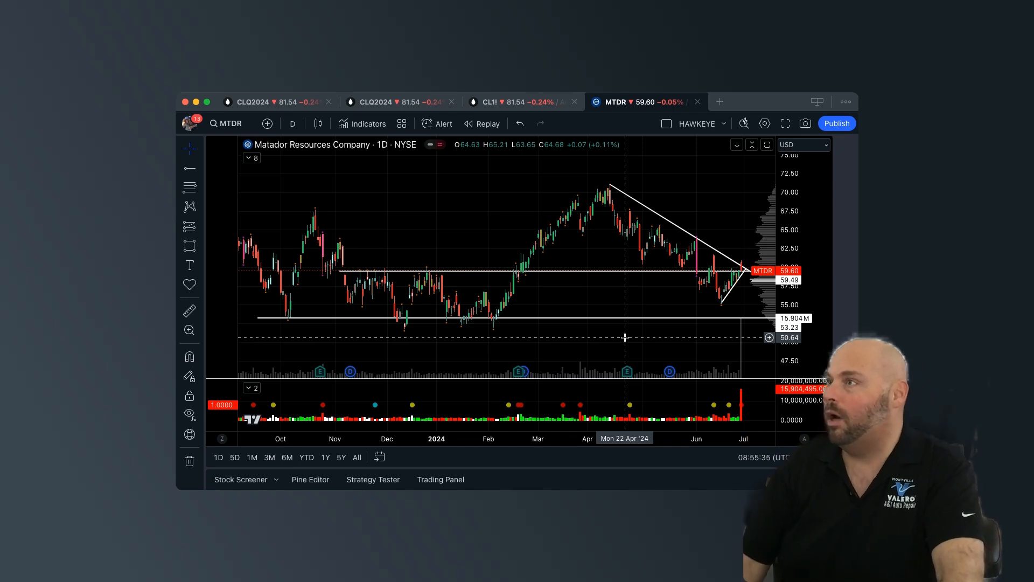
mouse_move(563, 289)
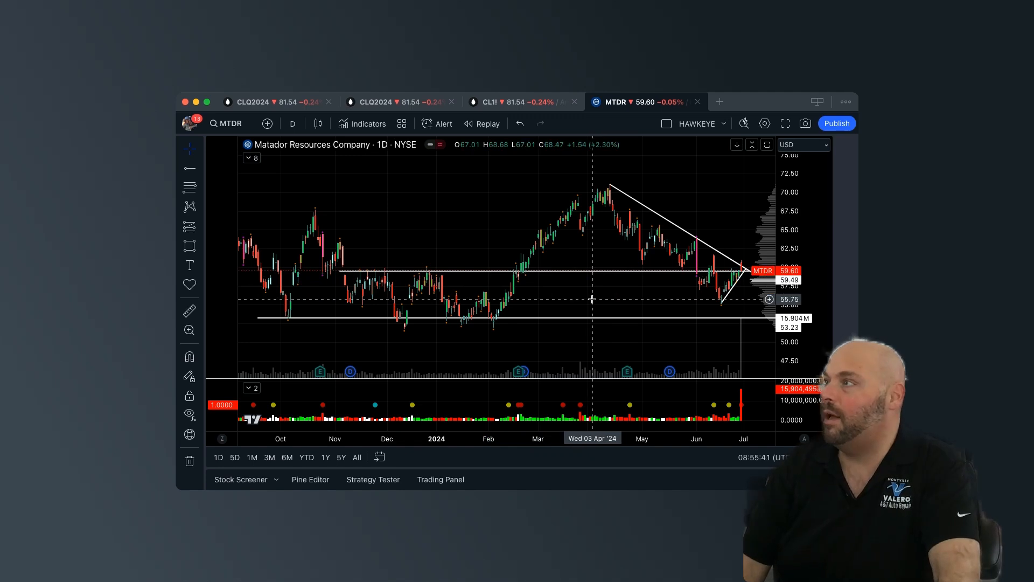
mouse_move(442, 188)
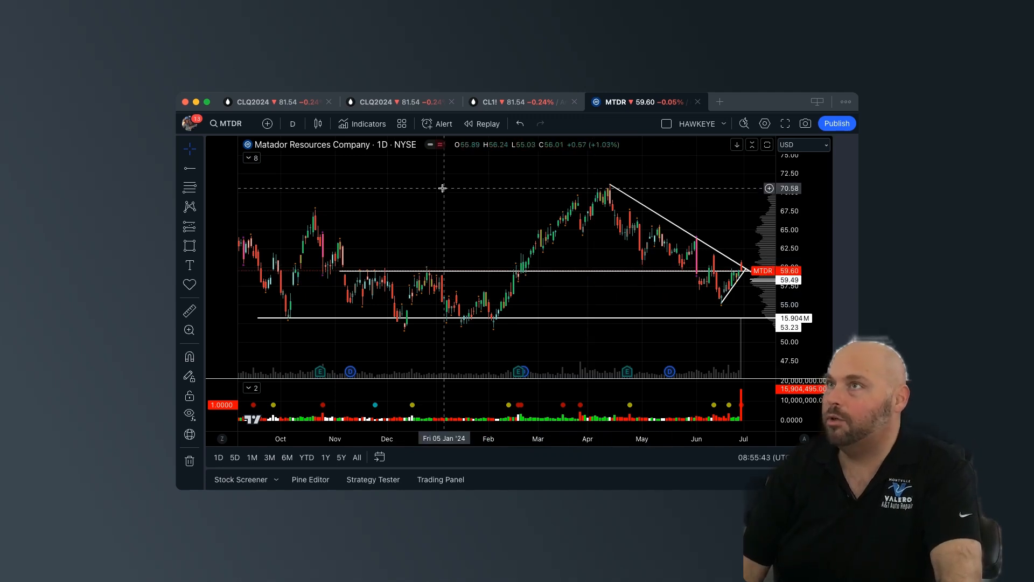
mouse_move(532, 207)
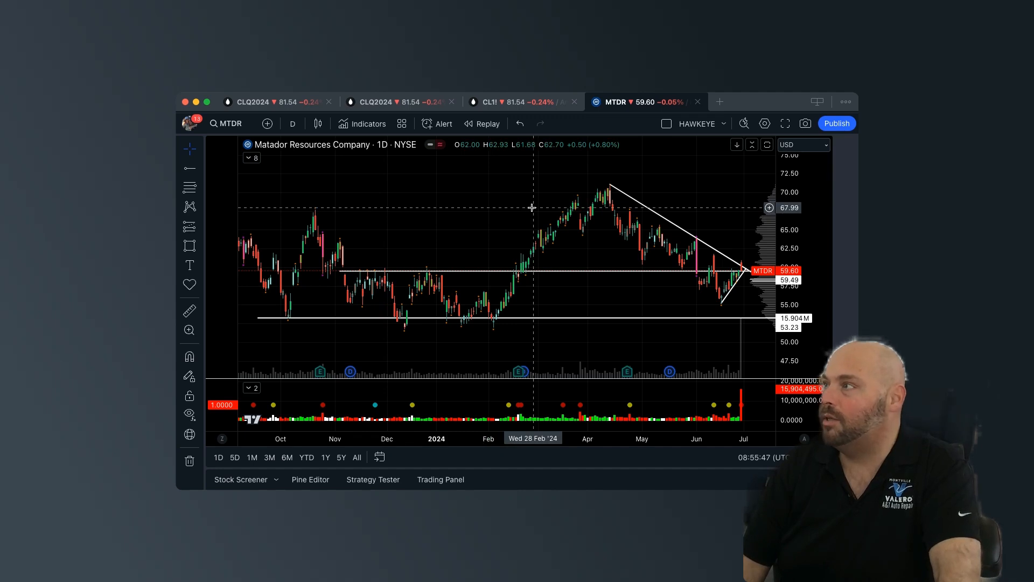
mouse_move(740, 233)
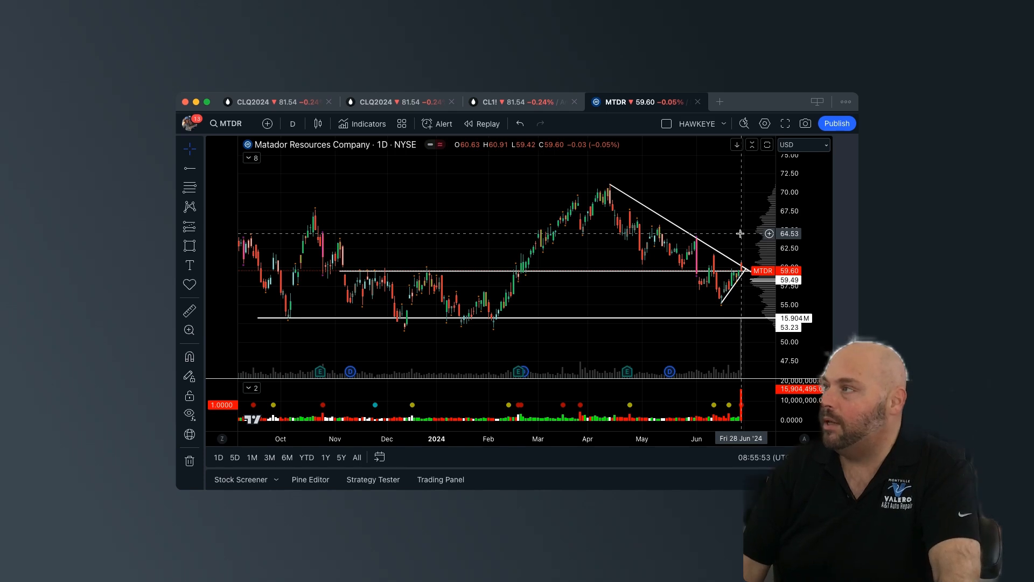
mouse_move(735, 205)
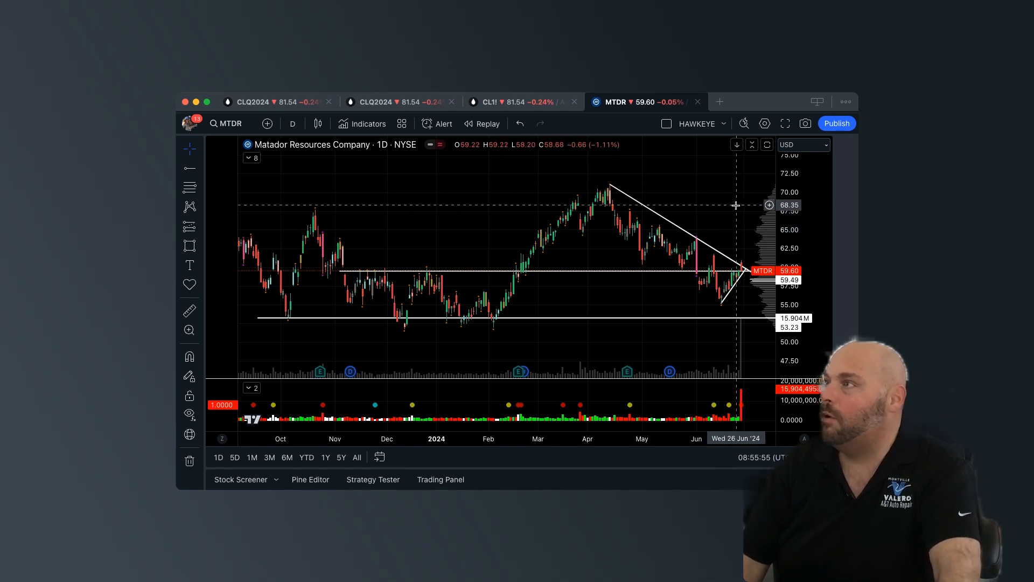
mouse_move(588, 242)
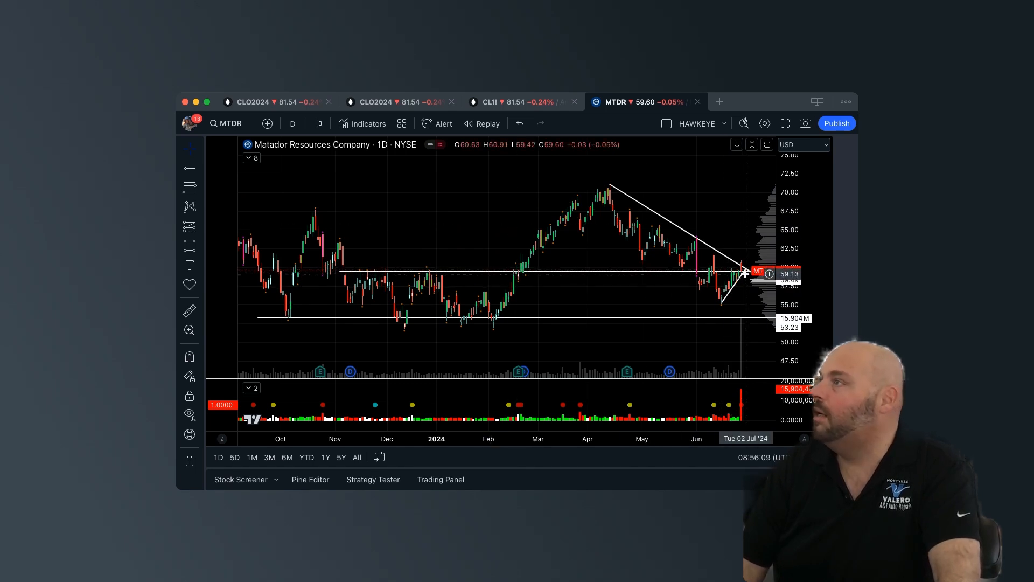
mouse_move(743, 326)
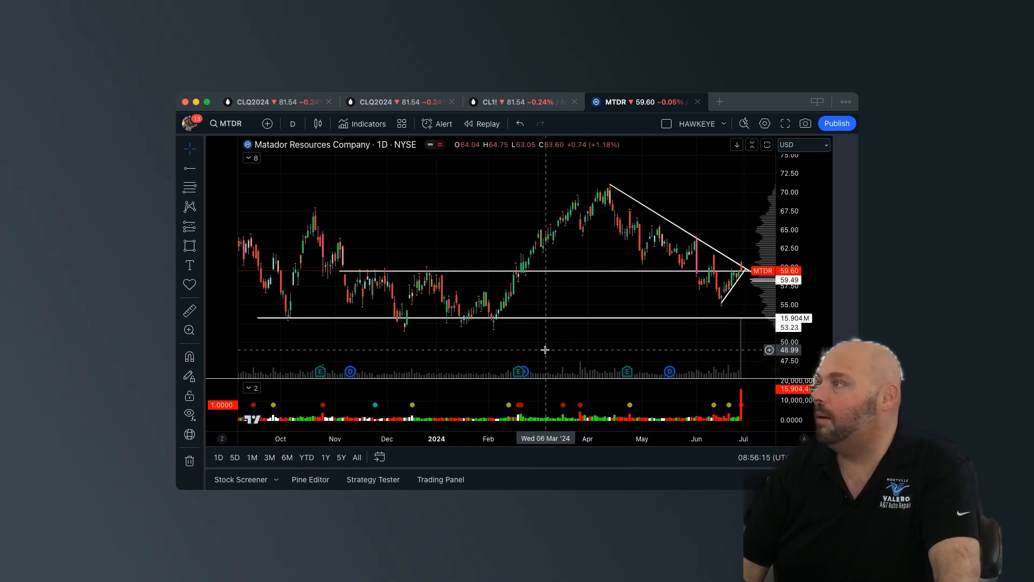
mouse_move(650, 337)
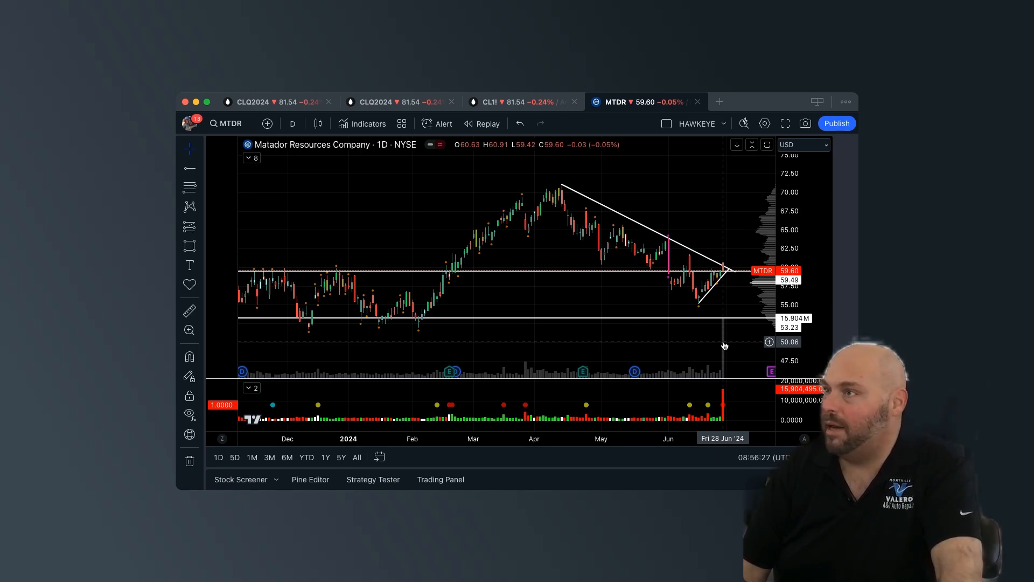
mouse_move(729, 250)
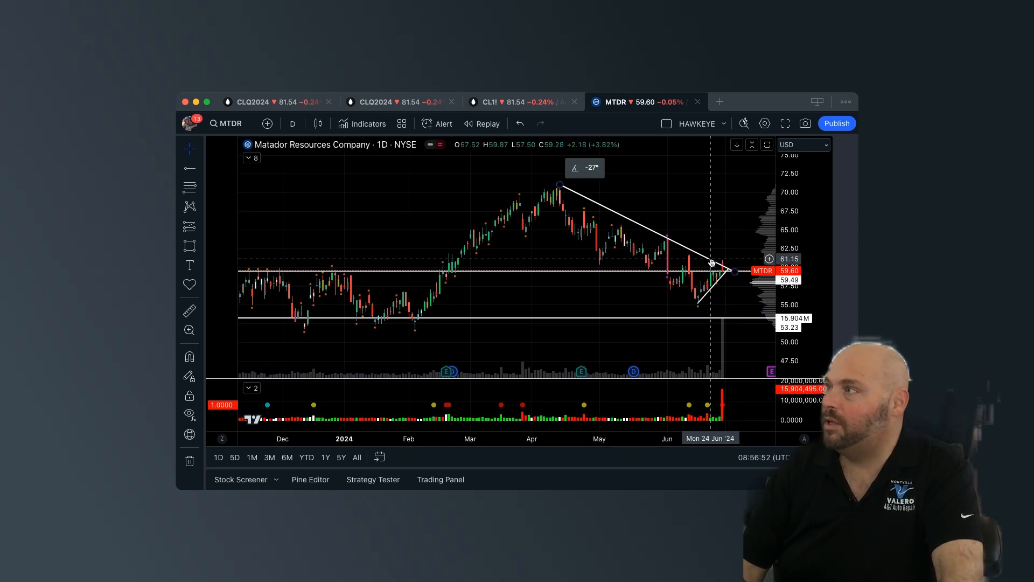
mouse_move(731, 336)
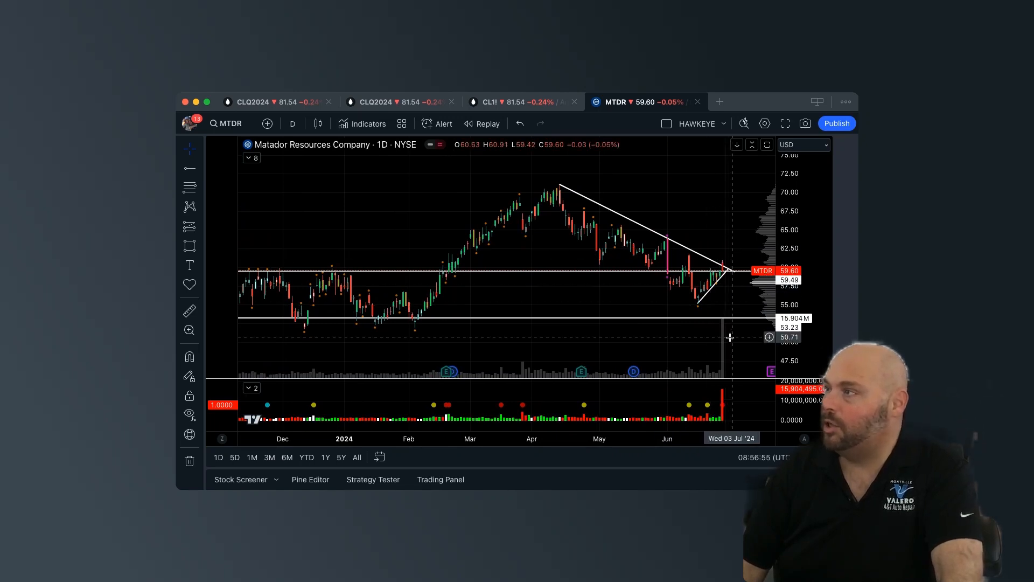